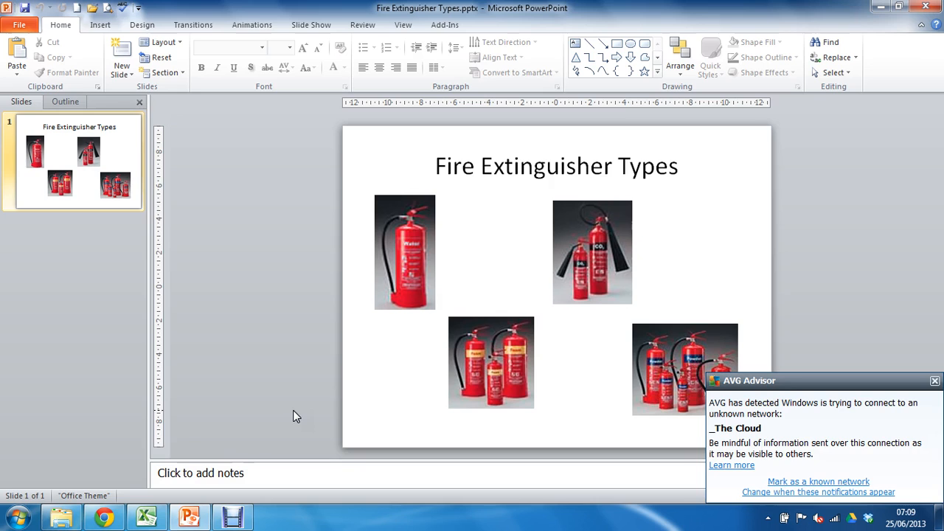
{"action": "mouse_move", "coordinate": [537, 336]}
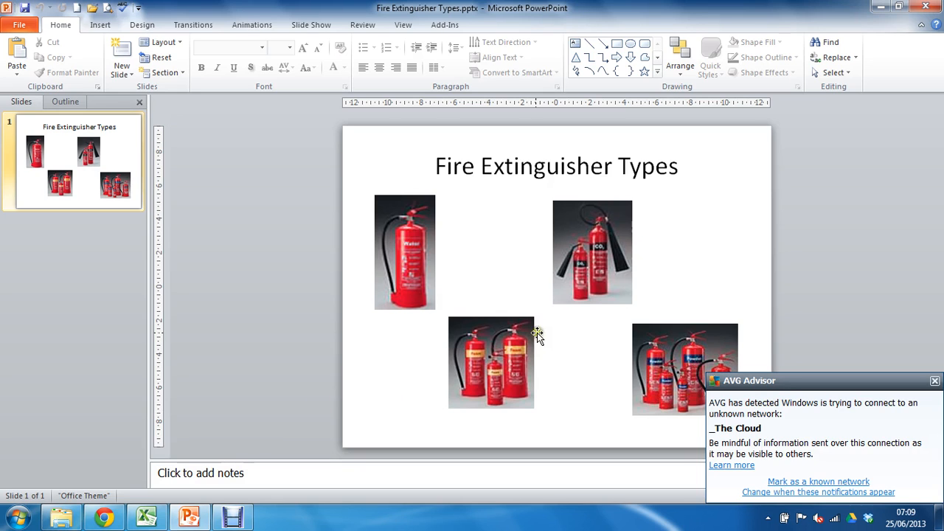
Dismiss the antivirus notification, select the top-left extinguisher picture and reach its Action settings via Insert.
{"action": "left_click", "coordinate": [932, 380]}
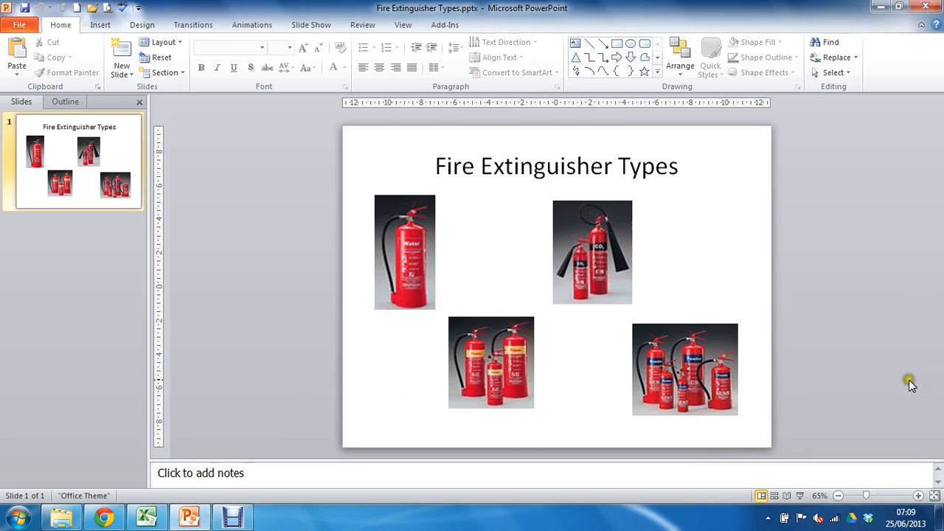
{"action": "mouse_move", "coordinate": [913, 387]}
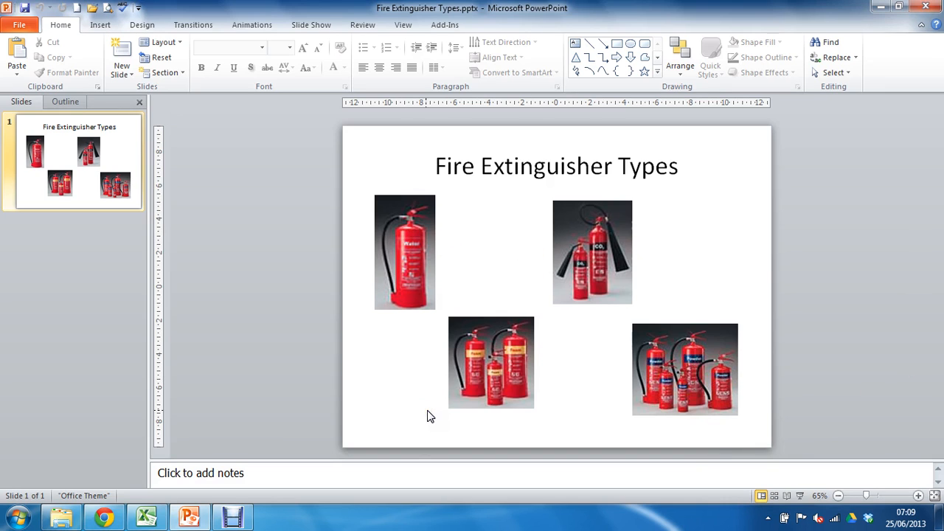
{"action": "mouse_move", "coordinate": [555, 442]}
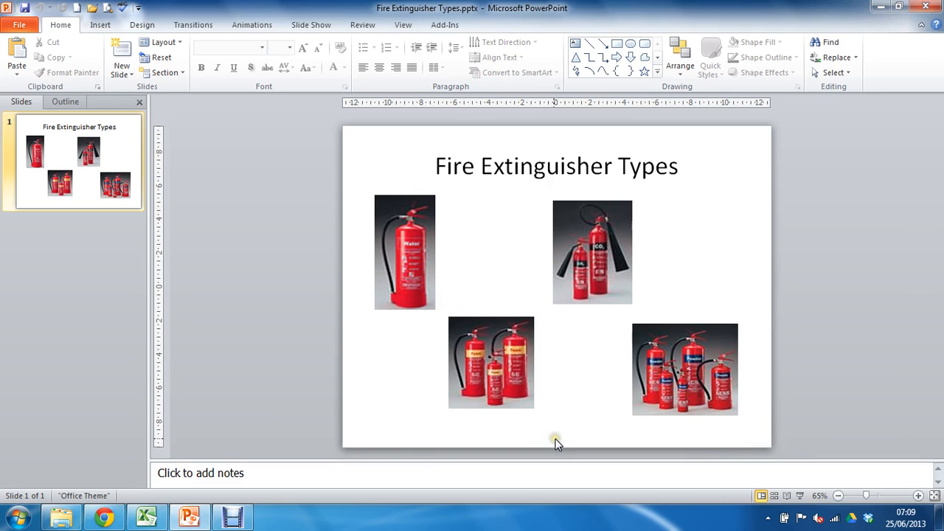
{"action": "mouse_move", "coordinate": [409, 280]}
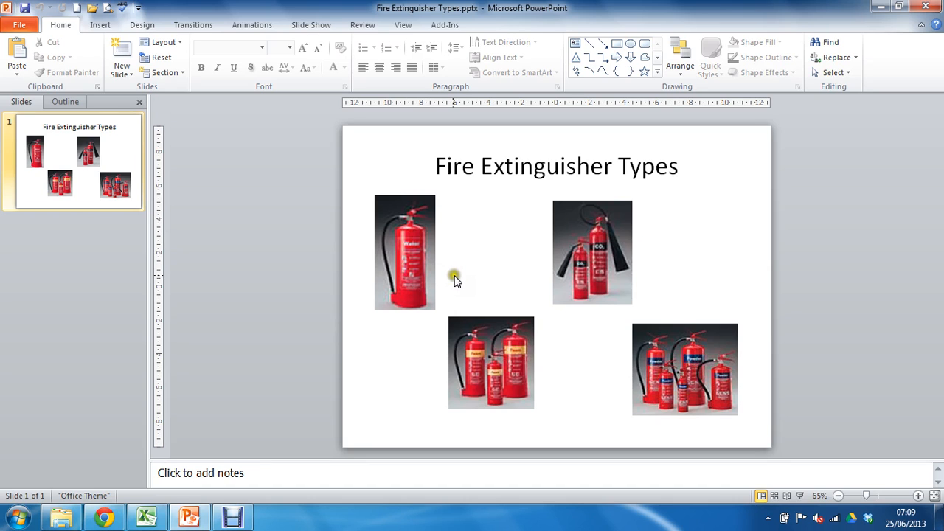
{"action": "mouse_move", "coordinate": [421, 264]}
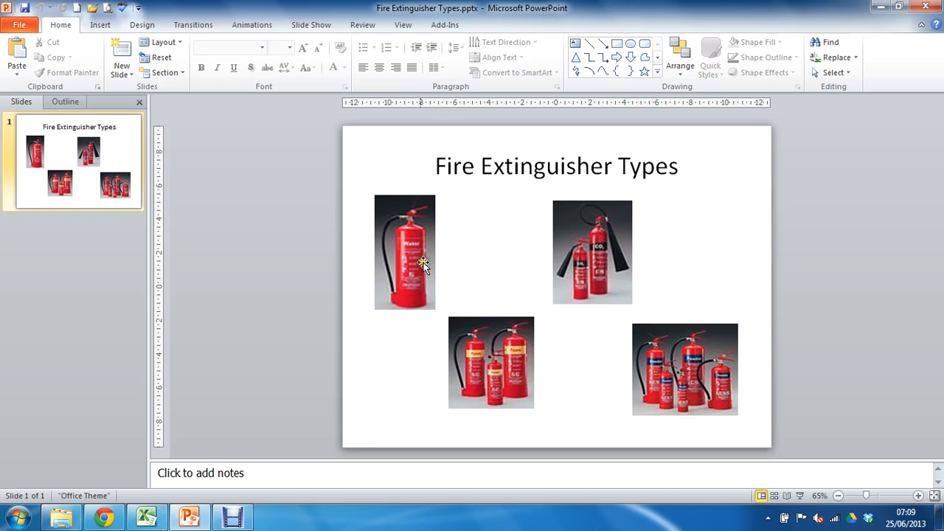
{"action": "left_click", "coordinate": [404, 263]}
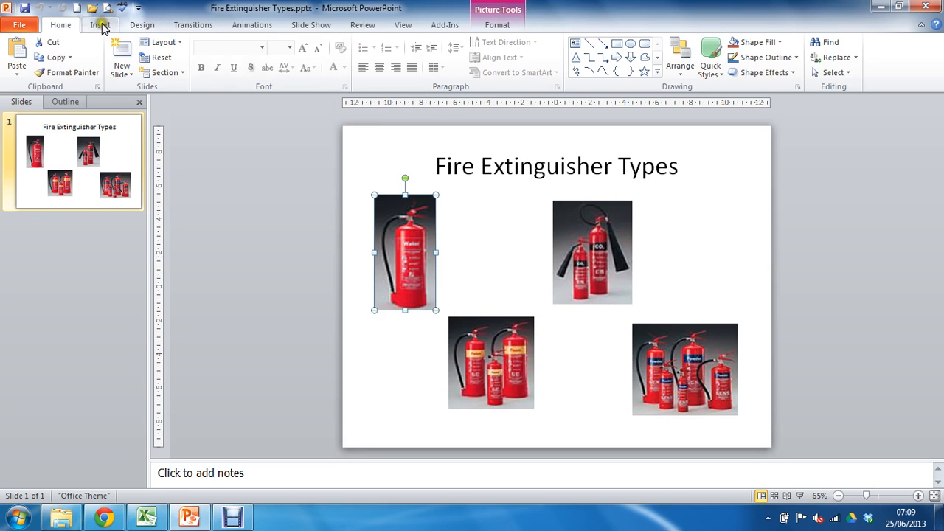
{"action": "left_click", "coordinate": [111, 25]}
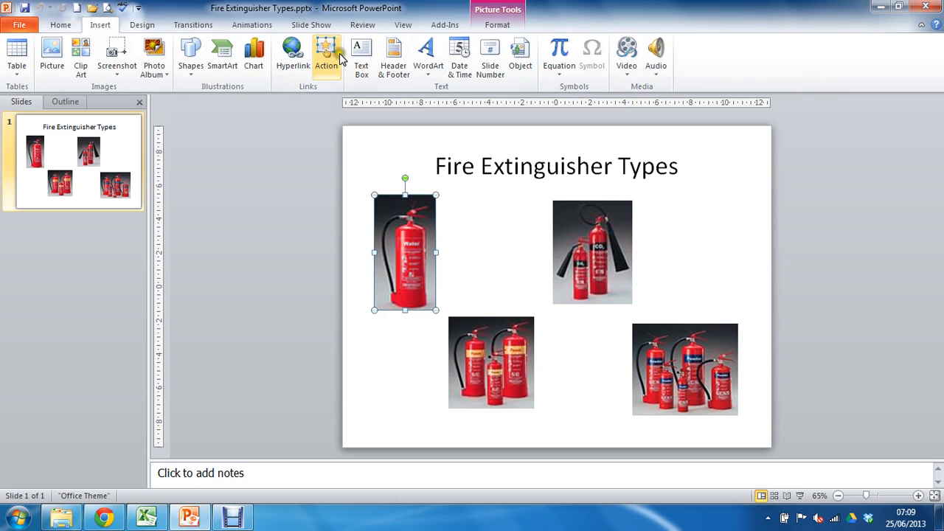
{"action": "left_click", "coordinate": [324, 52]}
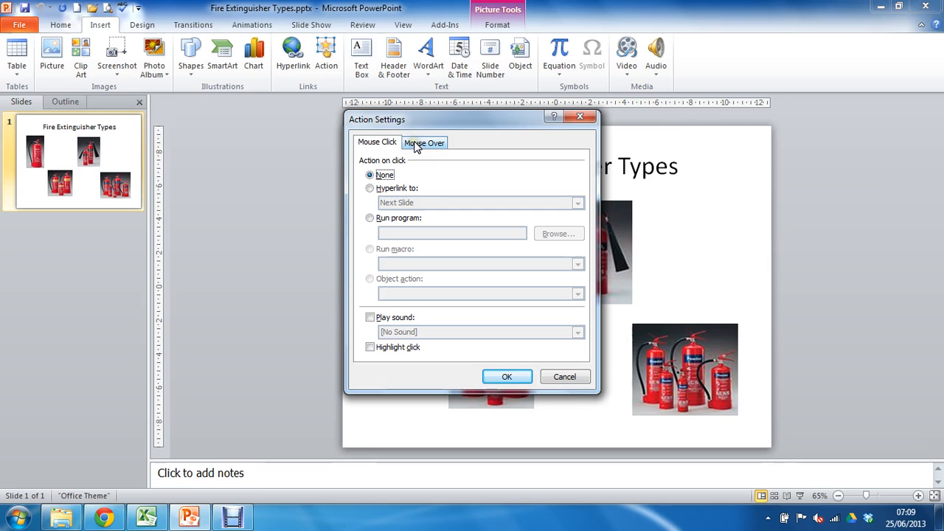
{"action": "left_click", "coordinate": [425, 141]}
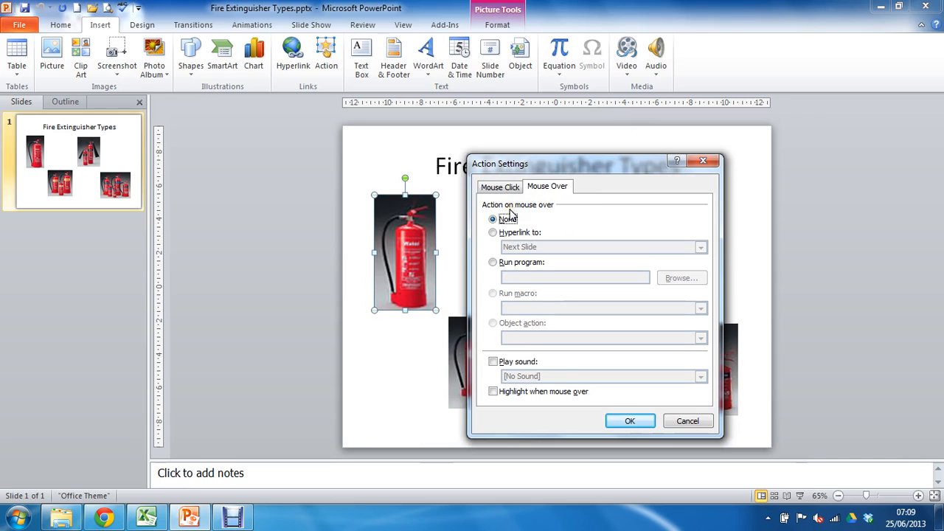
{"action": "left_click", "coordinate": [492, 233]}
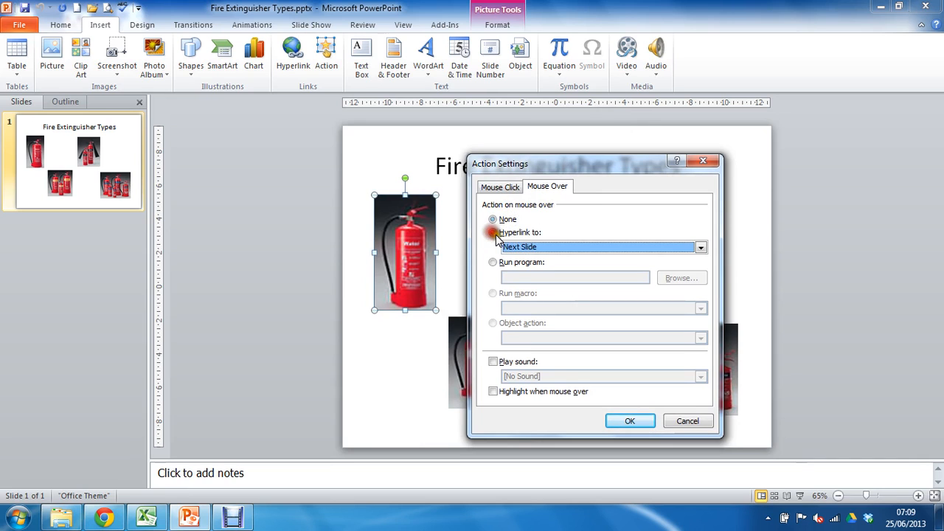
{"action": "left_click", "coordinate": [699, 246]}
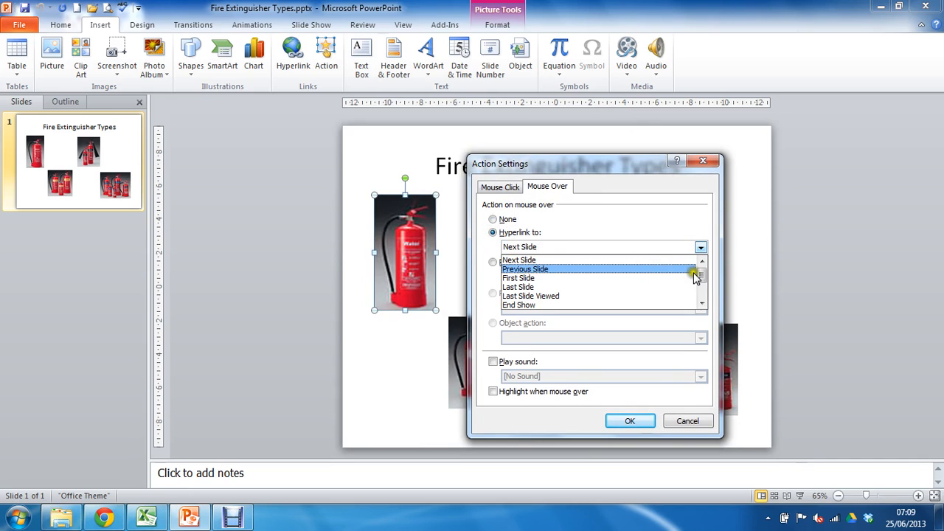
{"action": "left_click", "coordinate": [699, 286]}
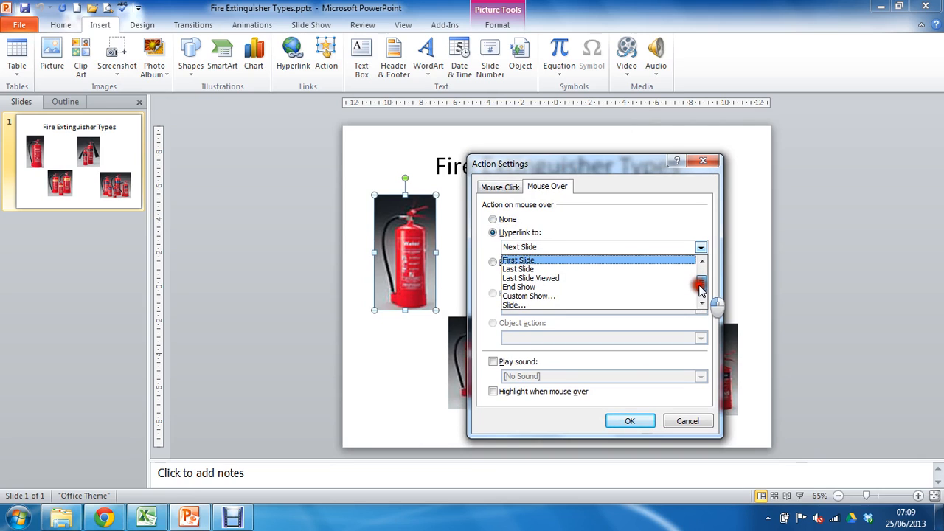
{"action": "left_click", "coordinate": [700, 292]}
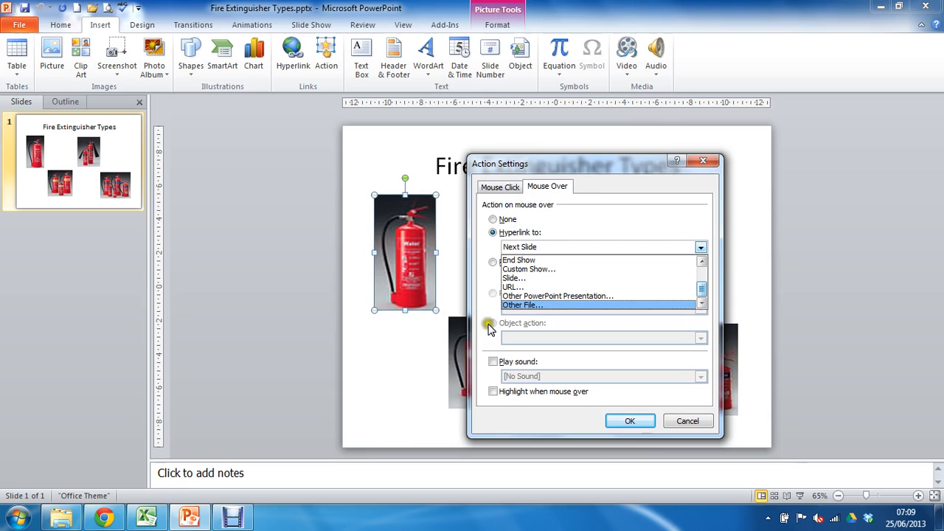
{"action": "left_click", "coordinate": [519, 246]}
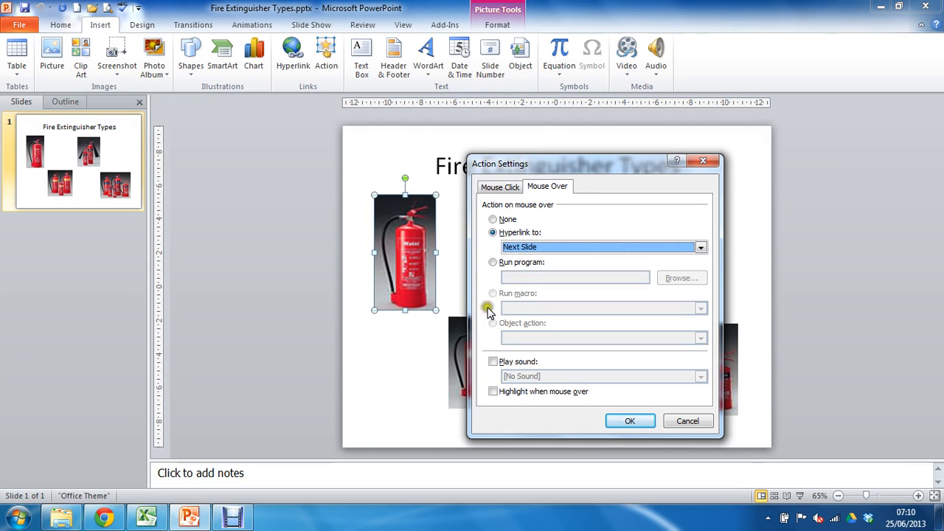
{"action": "mouse_move", "coordinate": [529, 293]}
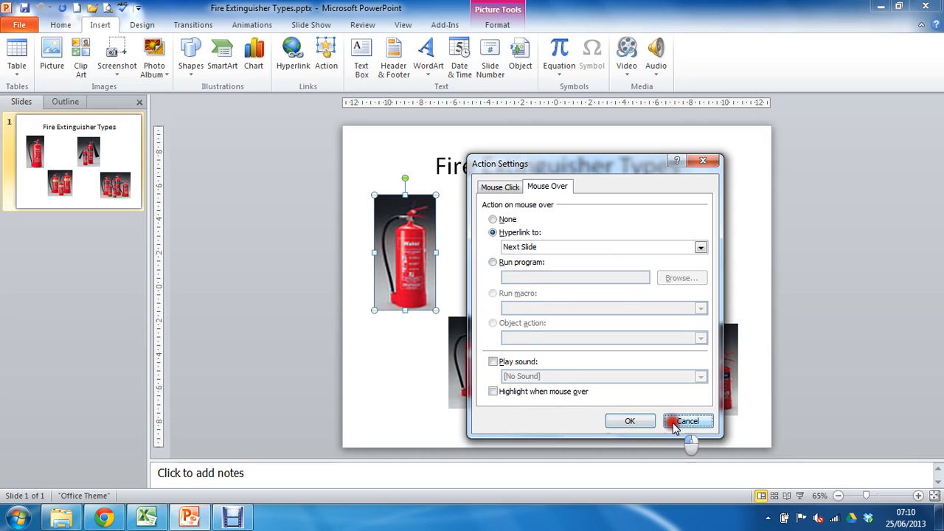
{"action": "left_click", "coordinate": [687, 421]}
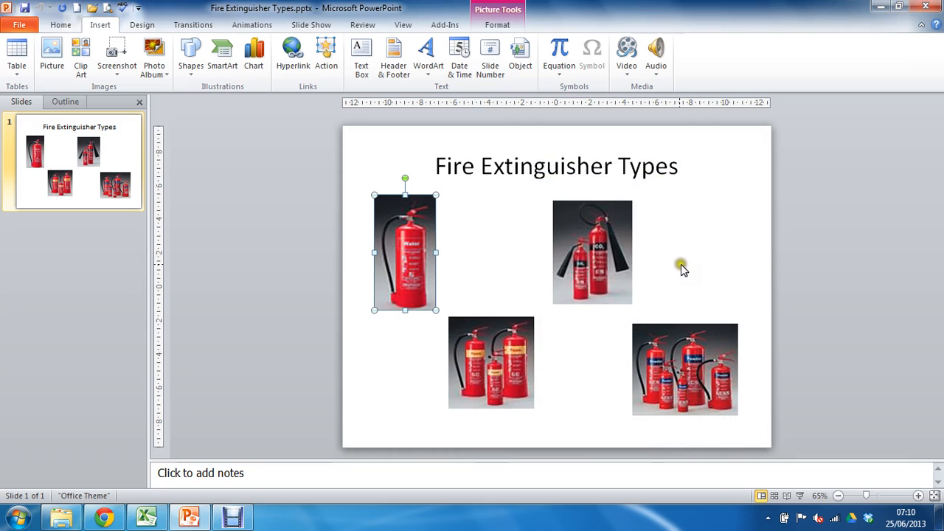
Reselect the top-left extinguisher picture and bring up its Insert Hyperlink dialog.
{"action": "left_click", "coordinate": [678, 269]}
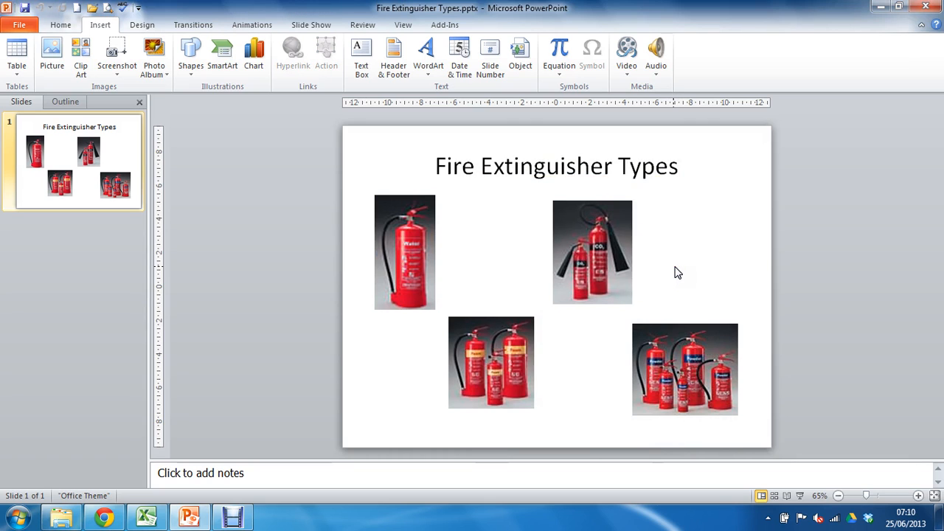
{"action": "mouse_move", "coordinate": [425, 254]}
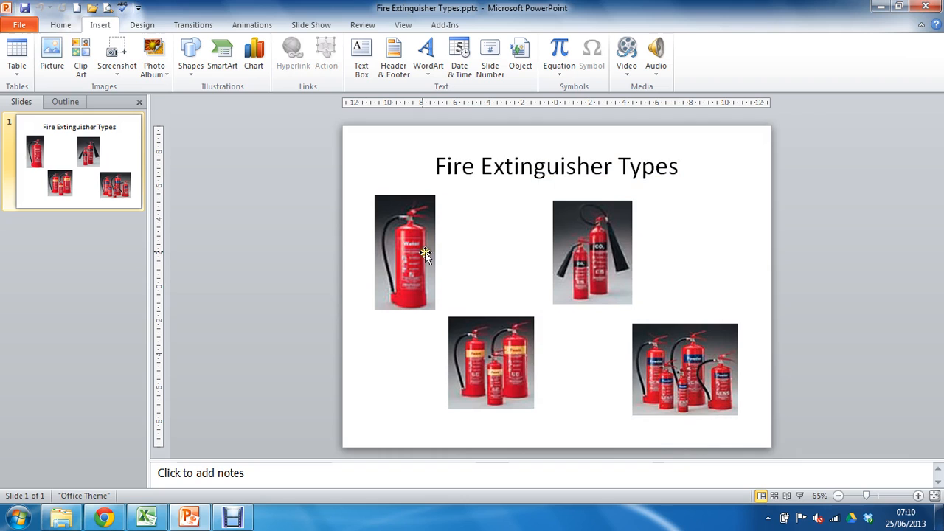
{"action": "left_click", "coordinate": [425, 254]}
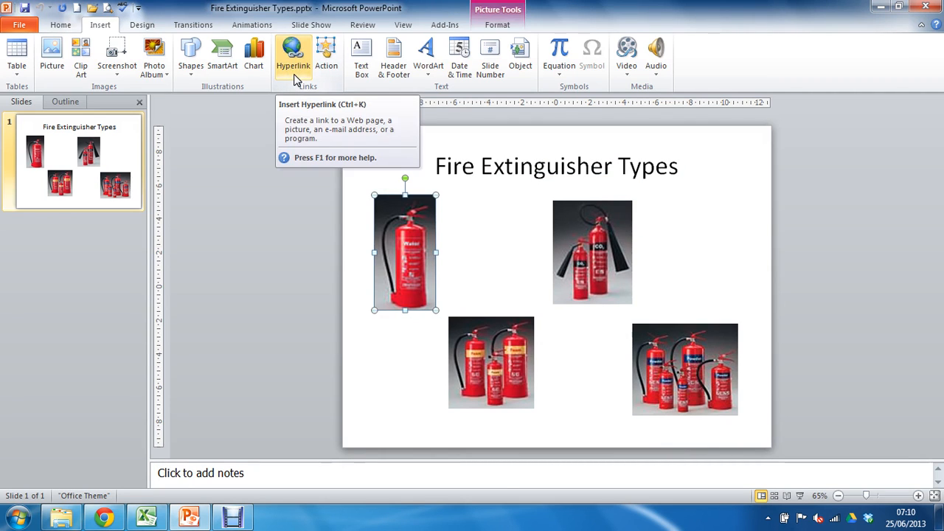
{"action": "left_click", "coordinate": [292, 50]}
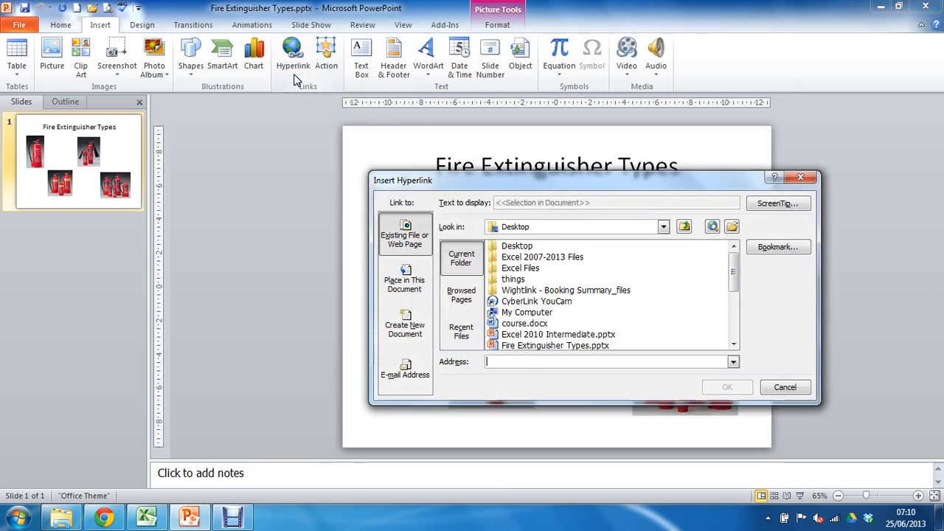
{"action": "mouse_move", "coordinate": [676, 309]}
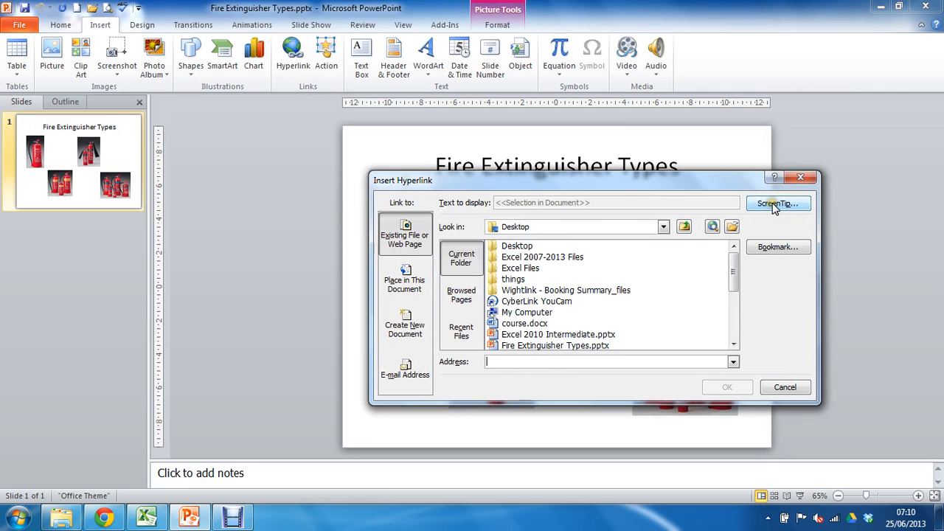
Enter a ScreenTip about Class B (Liquid) fires and electricity and confirm it.
{"action": "left_click", "coordinate": [777, 204]}
{"action": "type", "text": "uitable for Class B (Liquid) fires, or where electricity is involved."}
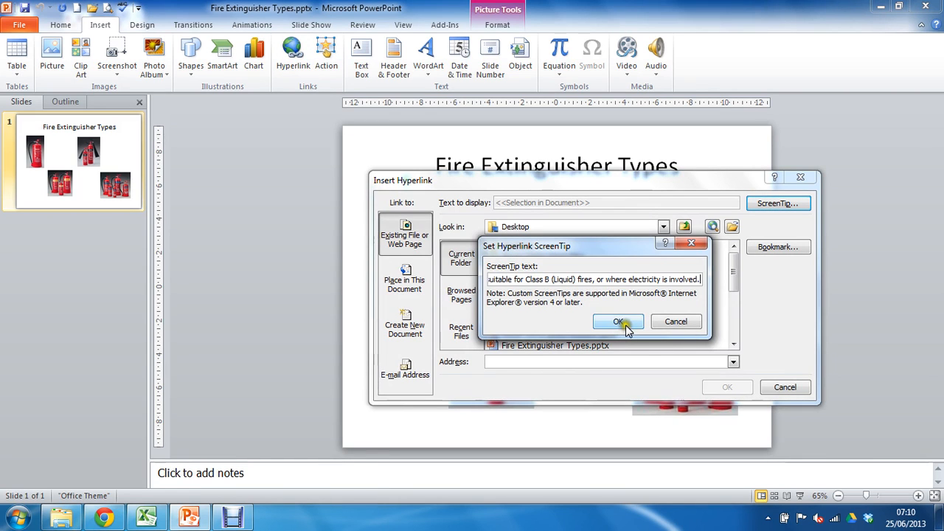
{"action": "left_click", "coordinate": [618, 322]}
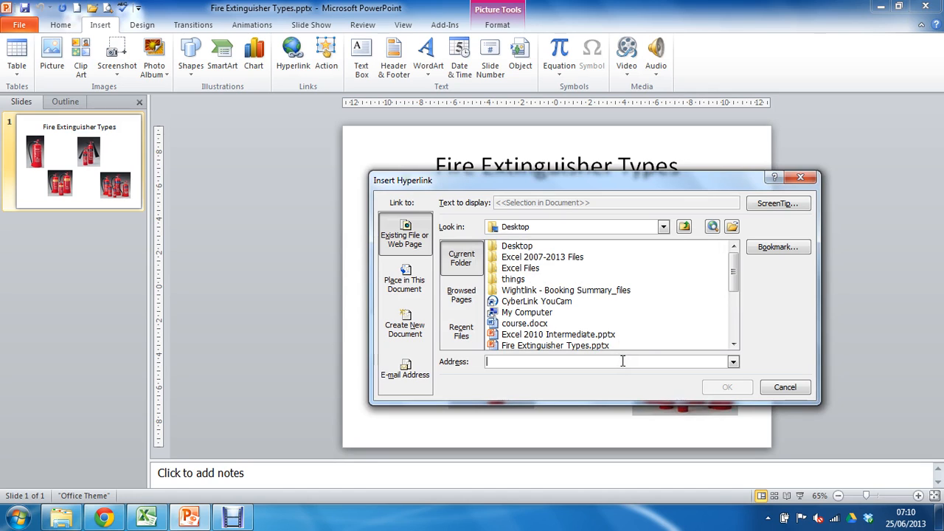
{"action": "mouse_move", "coordinate": [776, 248]}
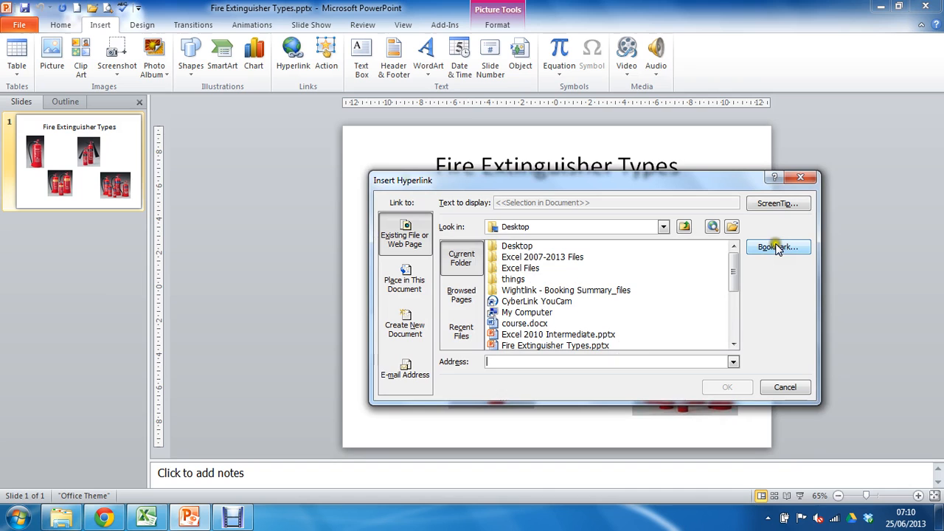
Bookmark slide 1 'Fire Extinguisher Types' as the link target and apply the hyperlink to the picture.
{"action": "left_click", "coordinate": [777, 246]}
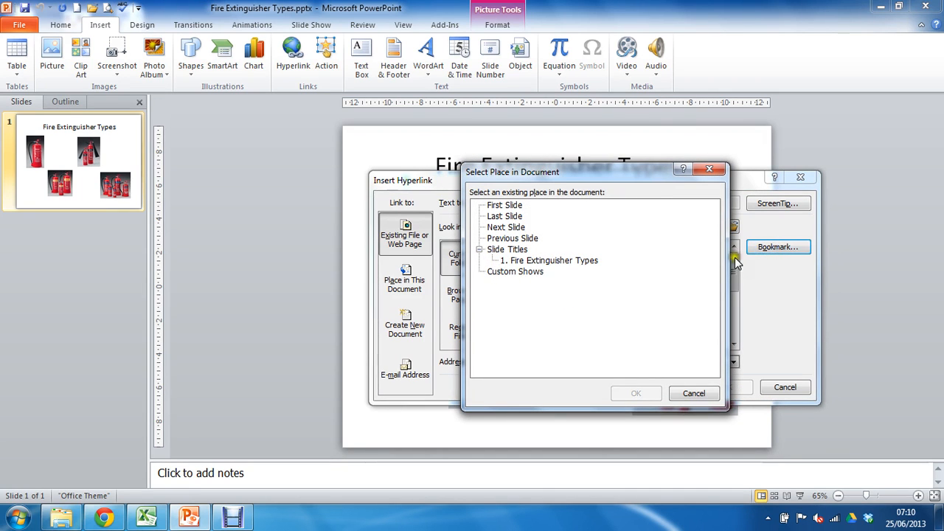
{"action": "left_click", "coordinate": [550, 259]}
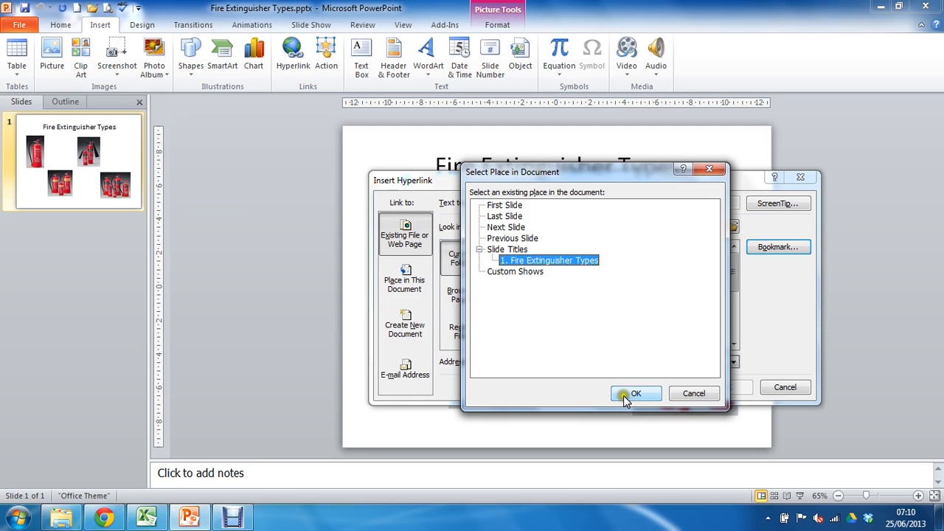
{"action": "left_click", "coordinate": [636, 393]}
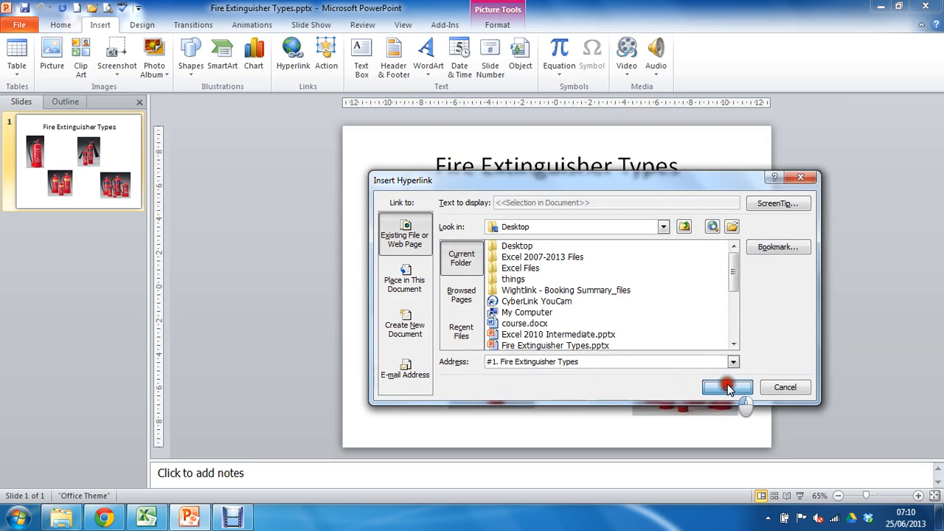
{"action": "left_click", "coordinate": [725, 387]}
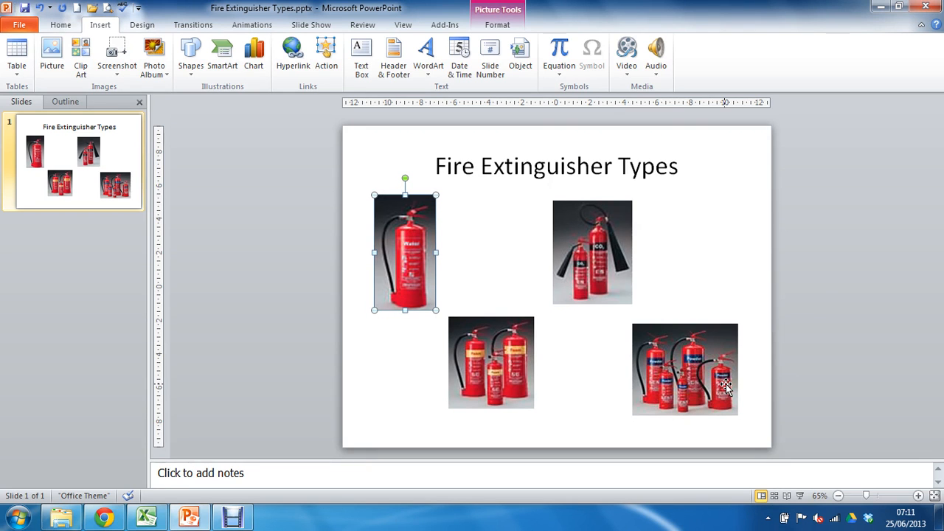
{"action": "mouse_move", "coordinate": [404, 228]}
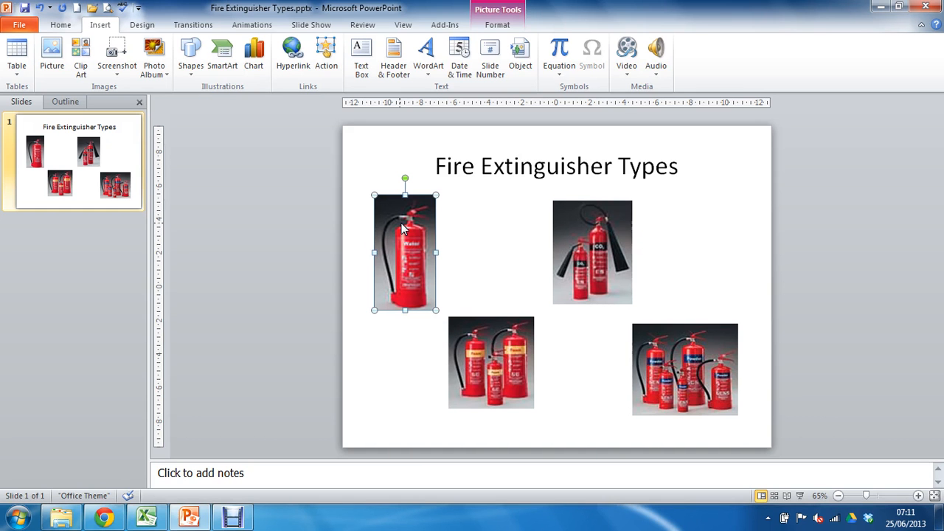